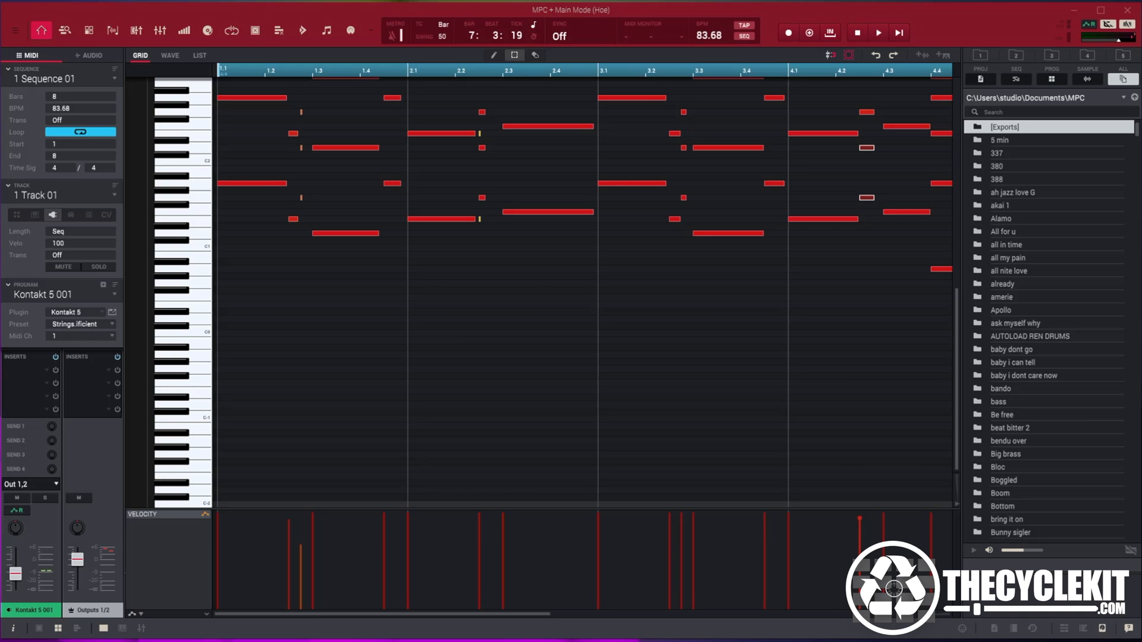
{"action": "mouse_move", "coordinate": [833, 62]}
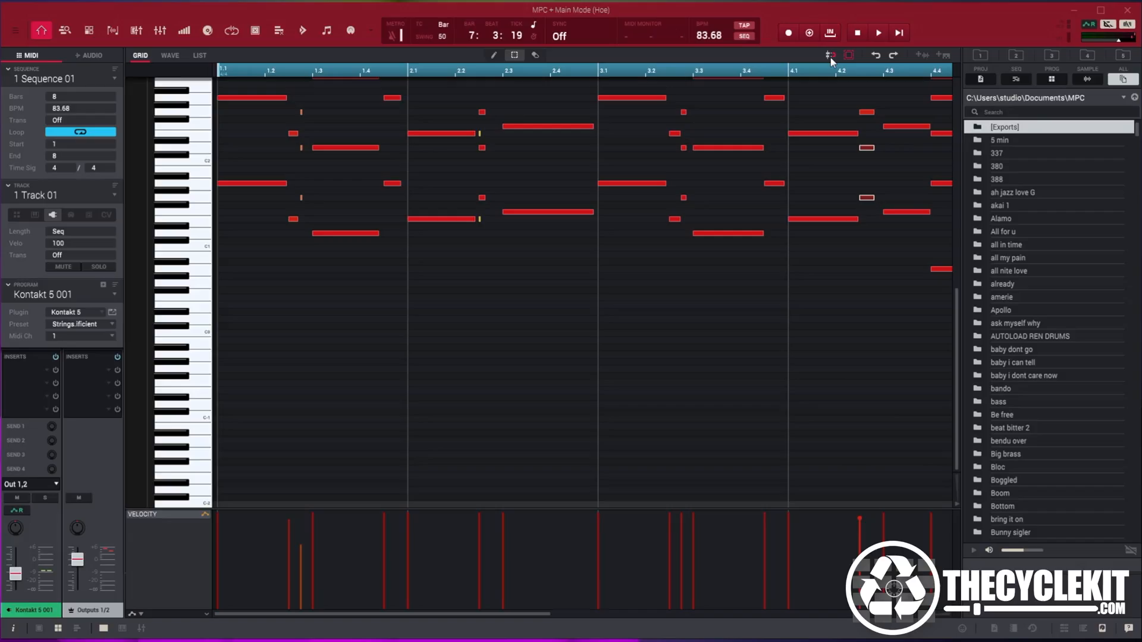
With Relative snap, shift the two short notes from bar 4.2 to bar 3.2, keeping their offset
{"action": "left_click", "coordinate": [827, 55]}
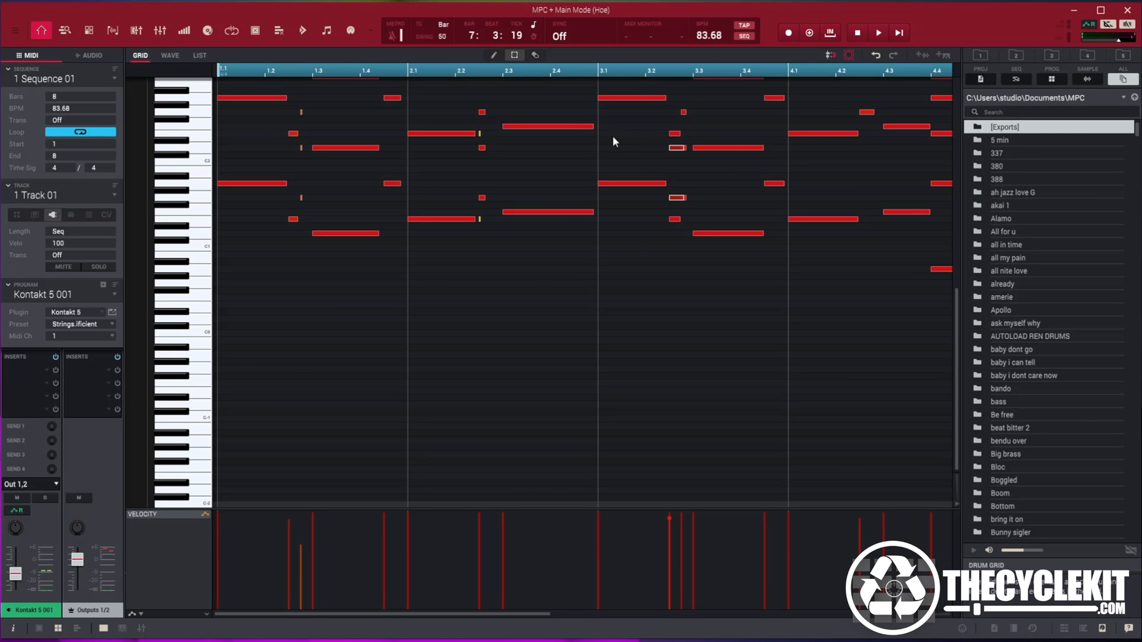
{"action": "mouse_move", "coordinate": [882, 146]}
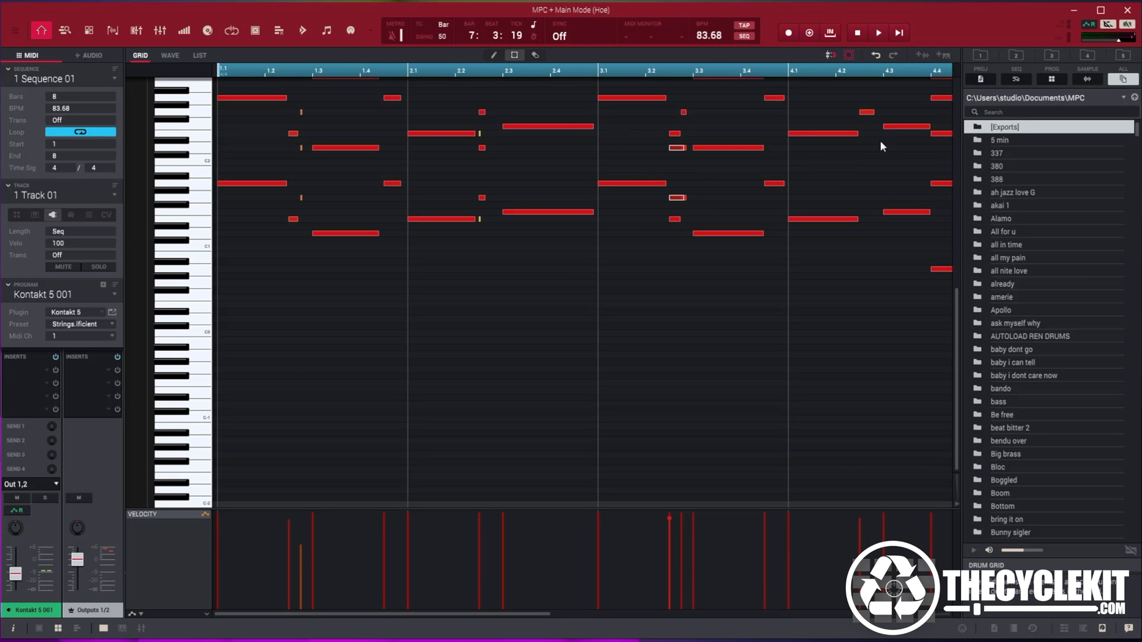
{"action": "mouse_move", "coordinate": [887, 244]}
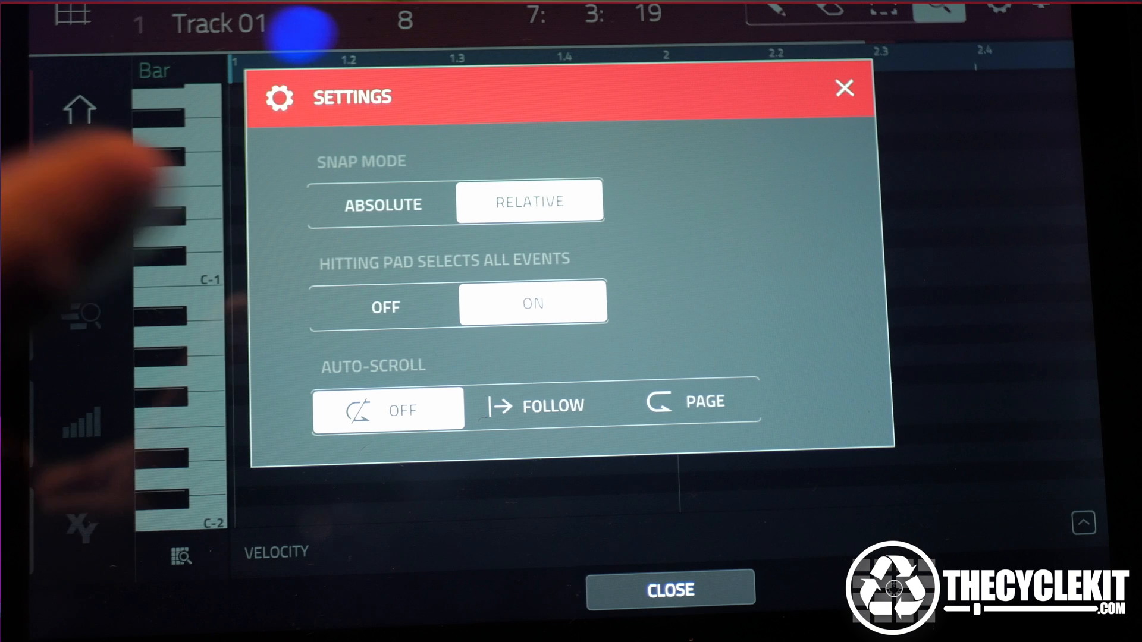
Set the grid Snap Mode to ABSOLUTE
{"action": "left_click", "coordinate": [381, 204]}
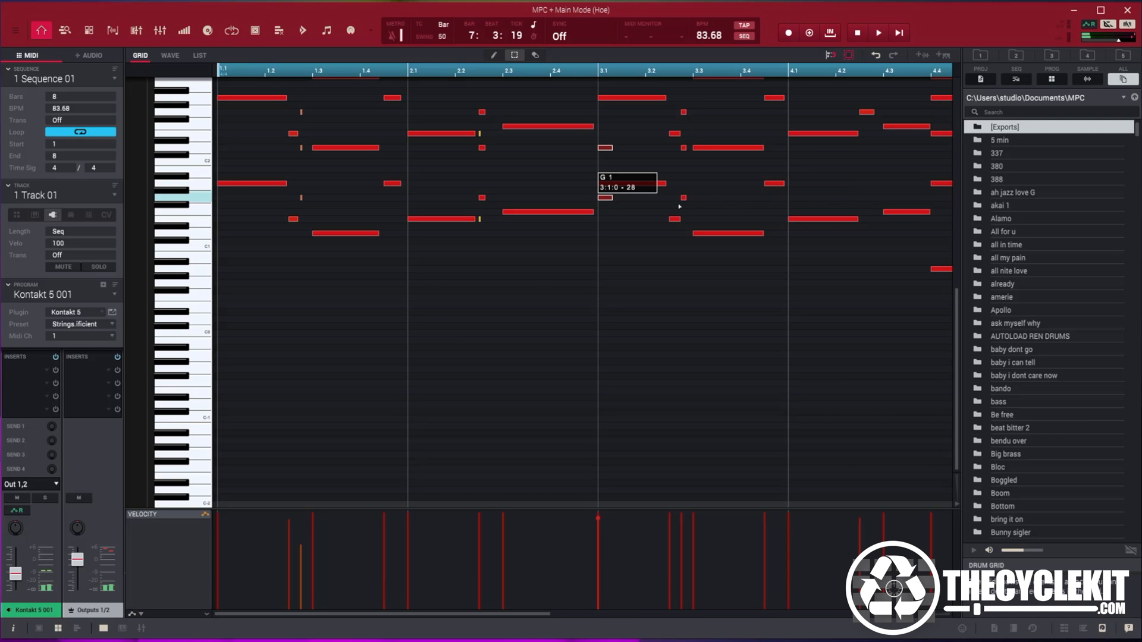
{"action": "mouse_move", "coordinate": [510, 206]}
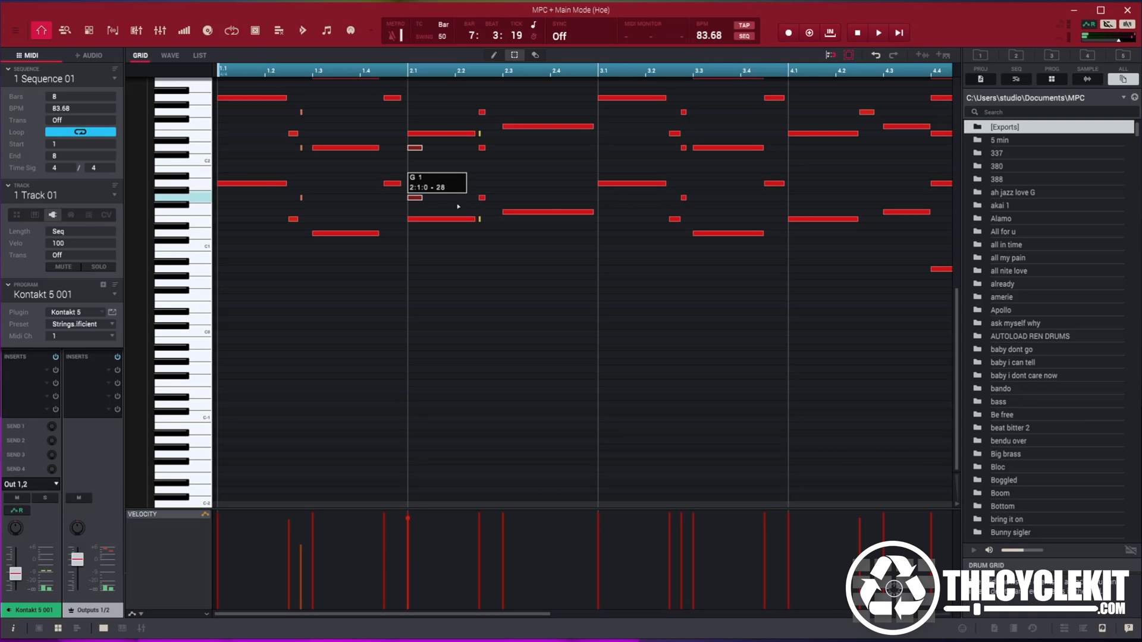
Drag the two short notes so they snap exactly onto bar 3's downbeat
{"action": "left_click_drag", "start_coordinate": [437, 188], "coordinate": [626, 188]}
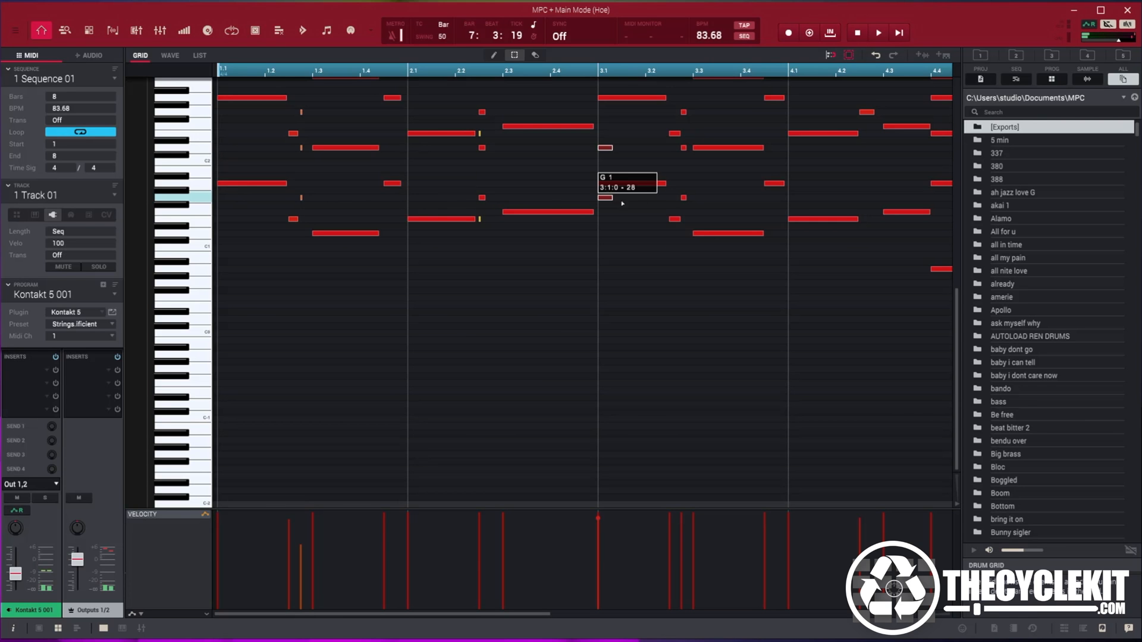